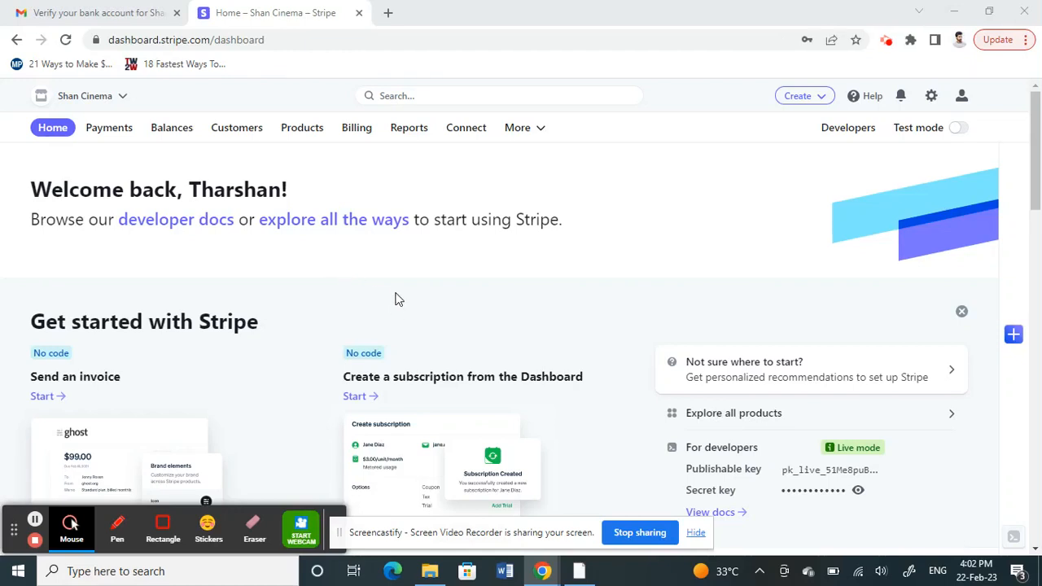
pyautogui.moveTo(501, 279)
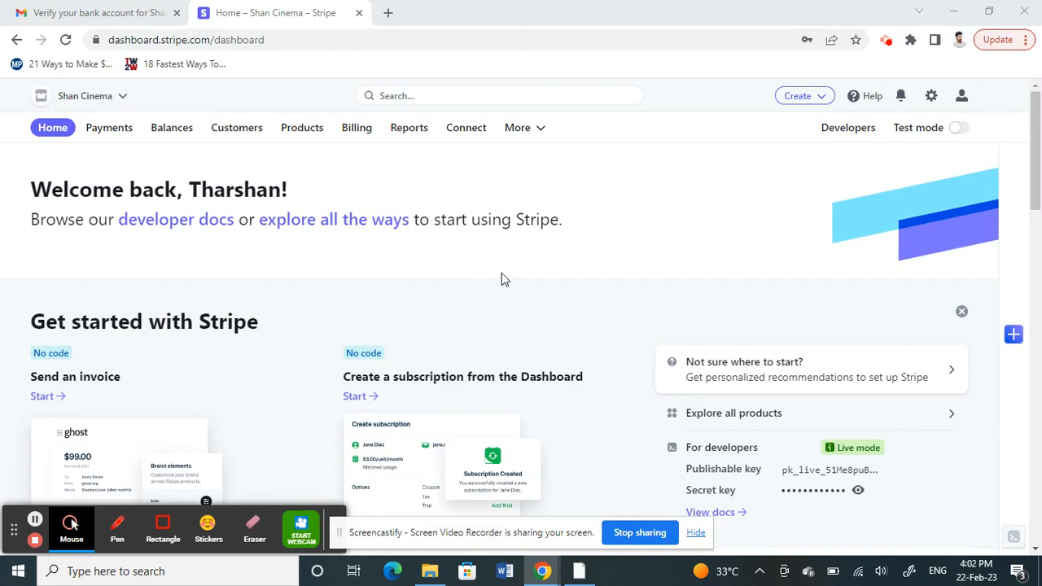
pyautogui.moveTo(551, 274)
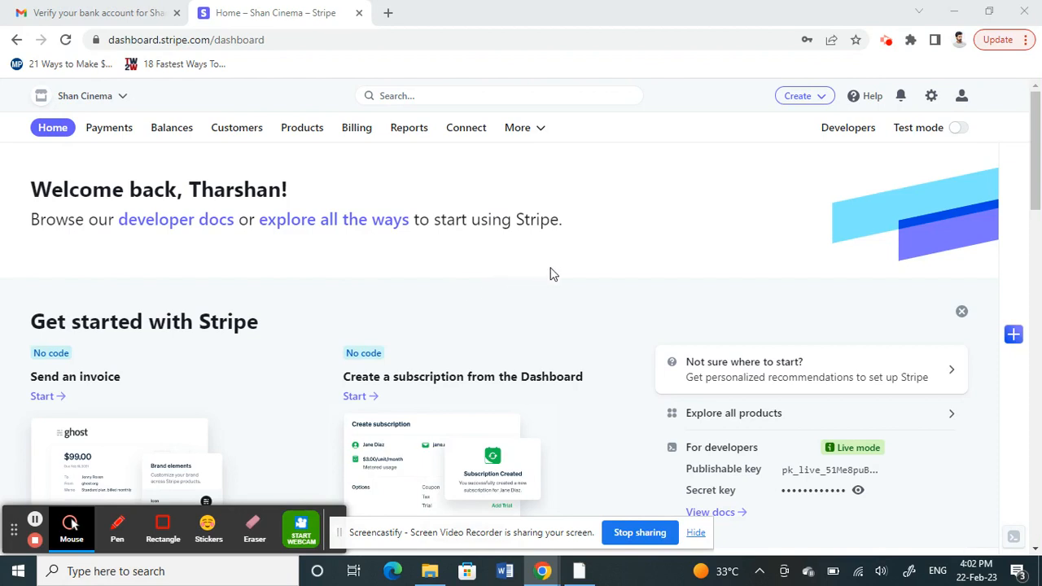
pyautogui.moveTo(543, 410)
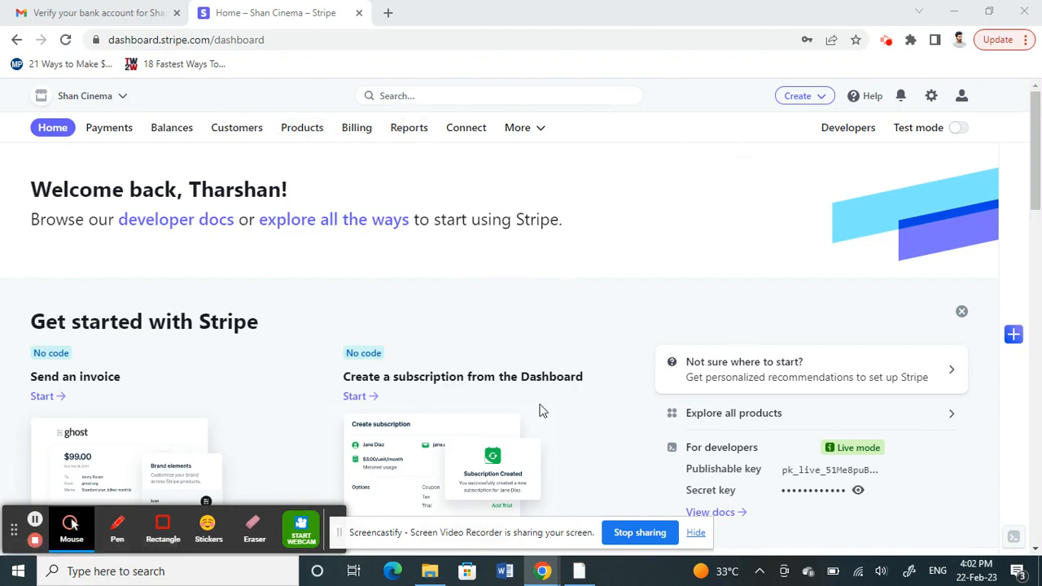
pyautogui.moveTo(410, 130)
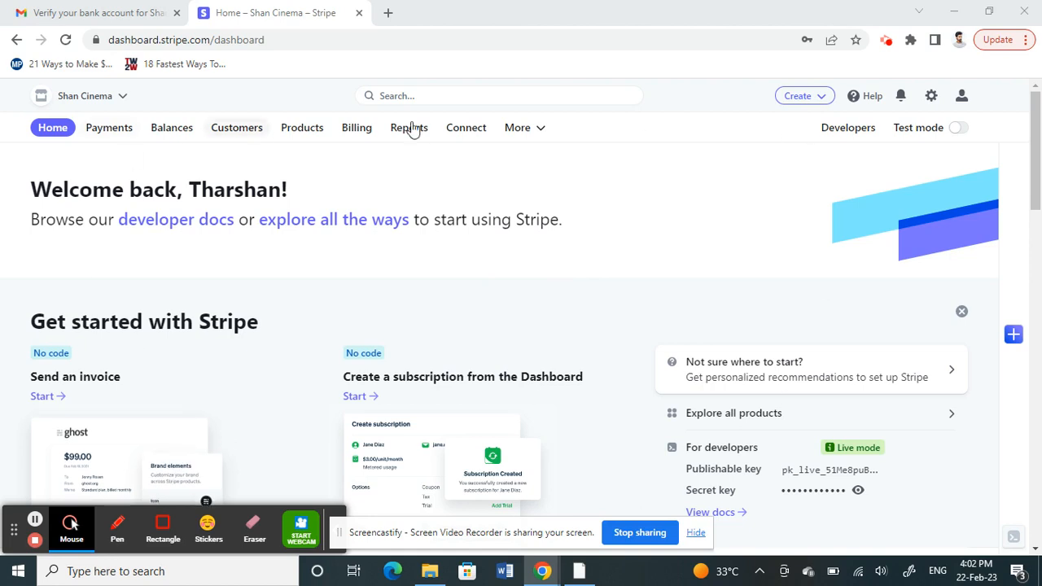
pyautogui.moveTo(433, 257)
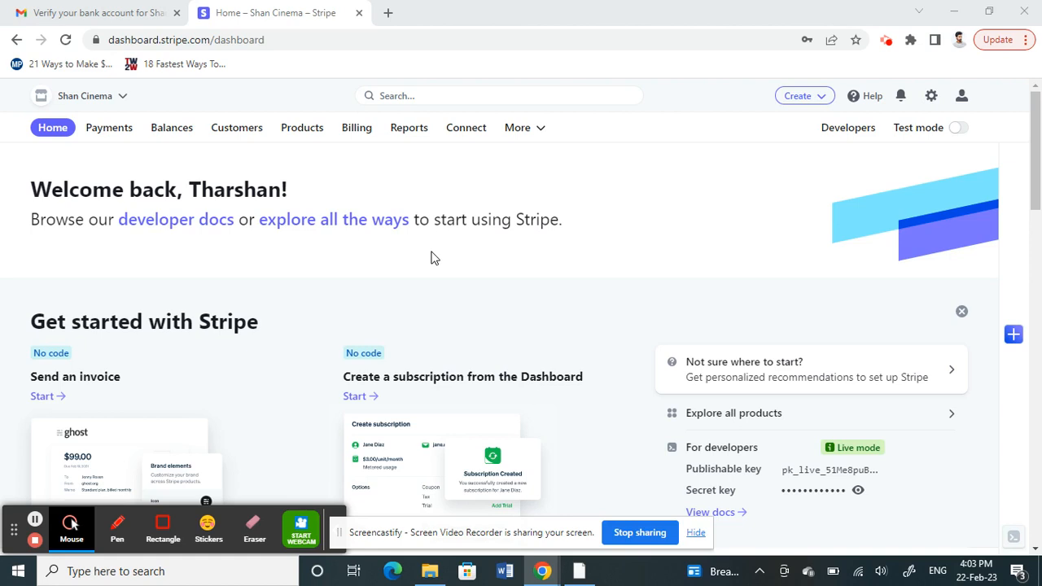
pyautogui.moveTo(511, 212)
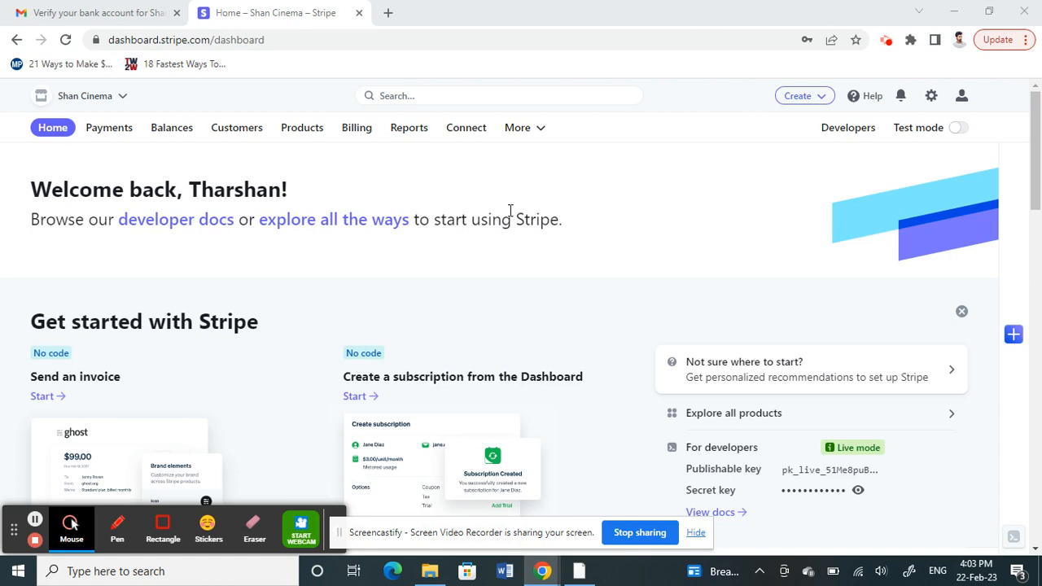
pyautogui.moveTo(107, 163)
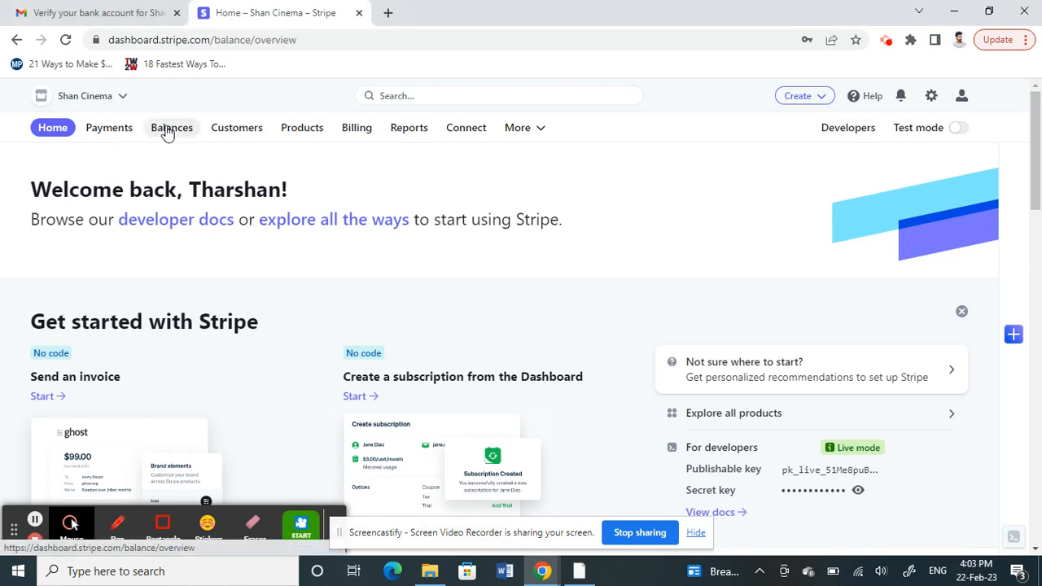
# Step: Go to Balances and reach the payout settings listing the default AUD CBA account and empty USD entry
pyautogui.click(171, 127)
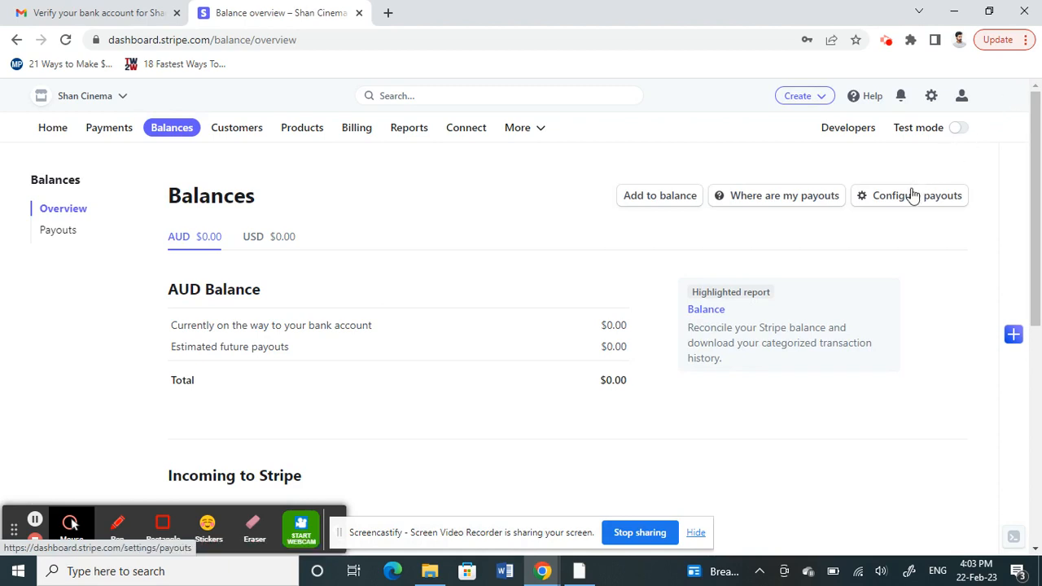
pyautogui.click(908, 195)
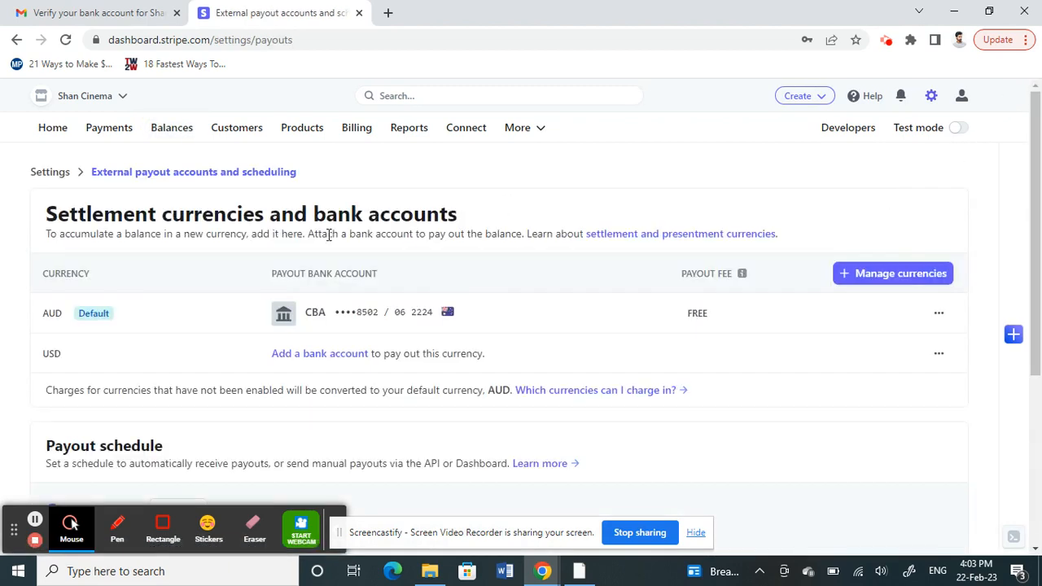
pyautogui.moveTo(119, 362)
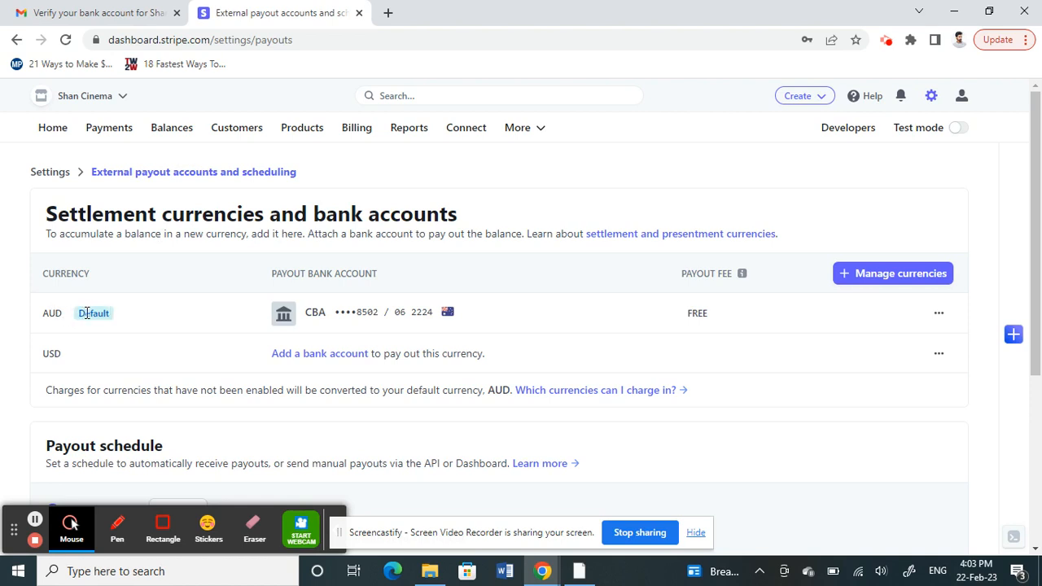
pyautogui.moveTo(399, 326)
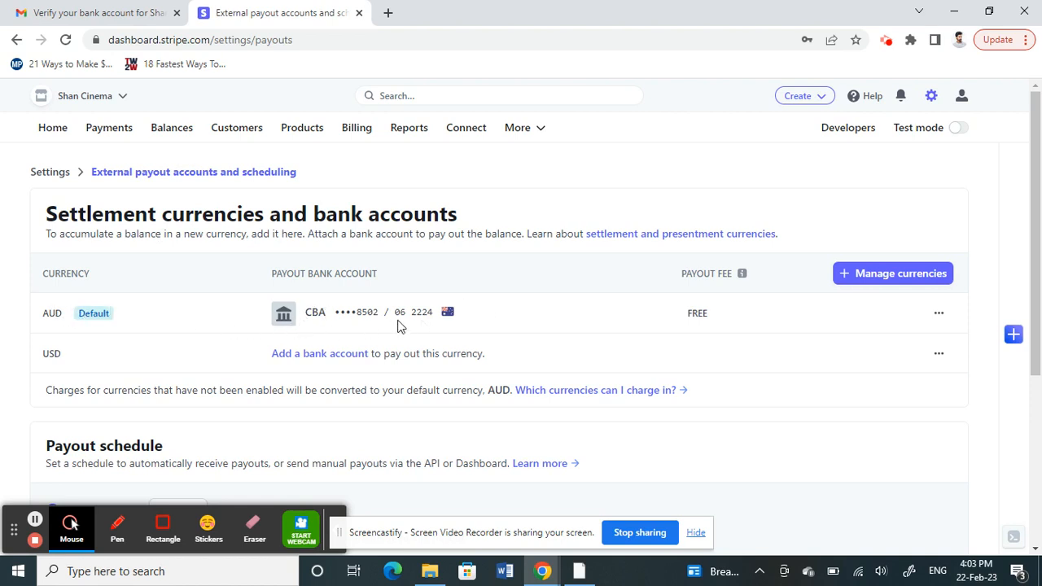
pyautogui.moveTo(342, 312)
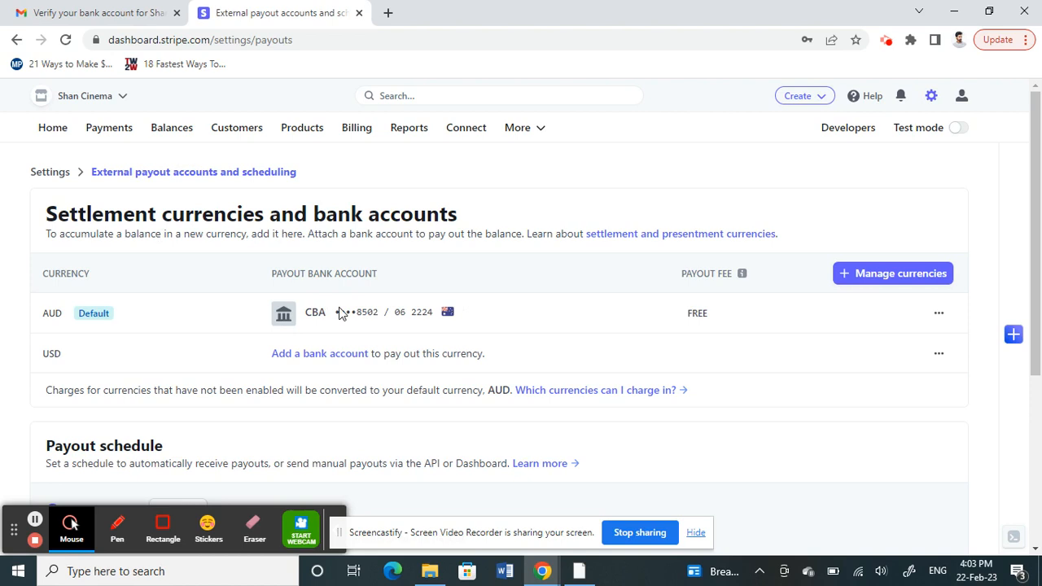
pyautogui.moveTo(437, 313)
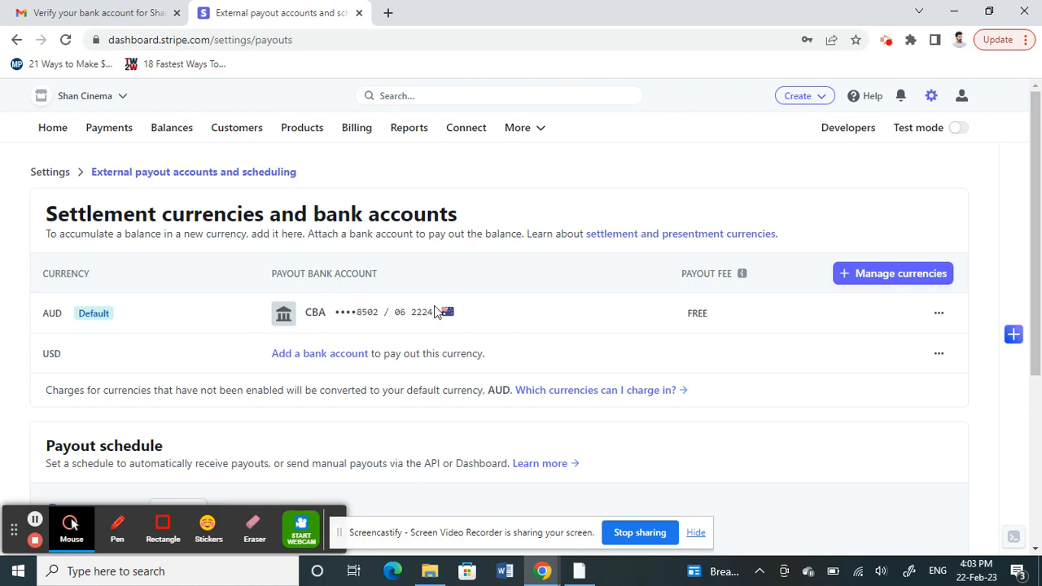
pyautogui.moveTo(39, 372)
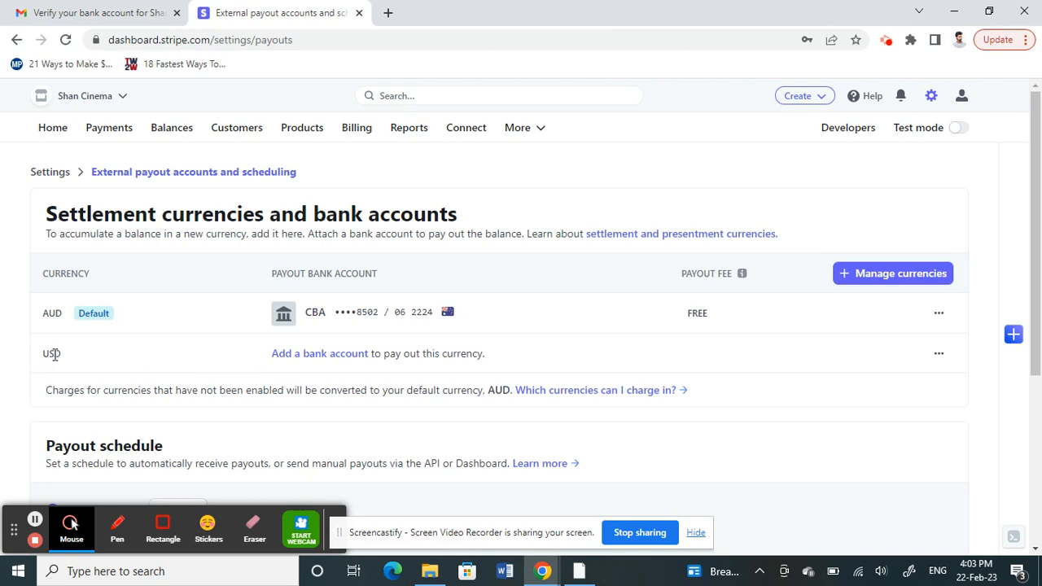
pyautogui.moveTo(286, 358)
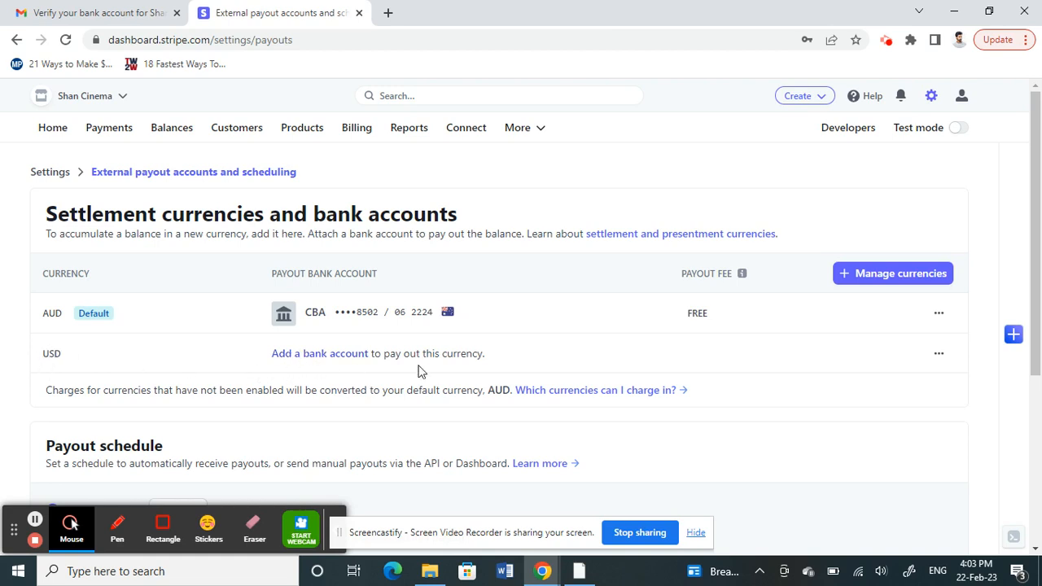
pyautogui.moveTo(319, 353)
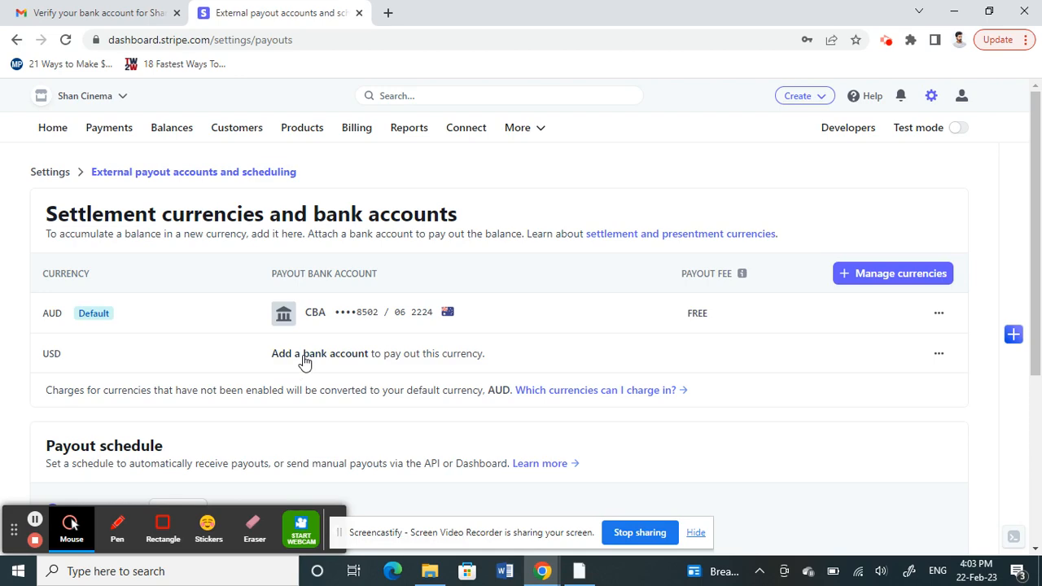
pyautogui.click(319, 353)
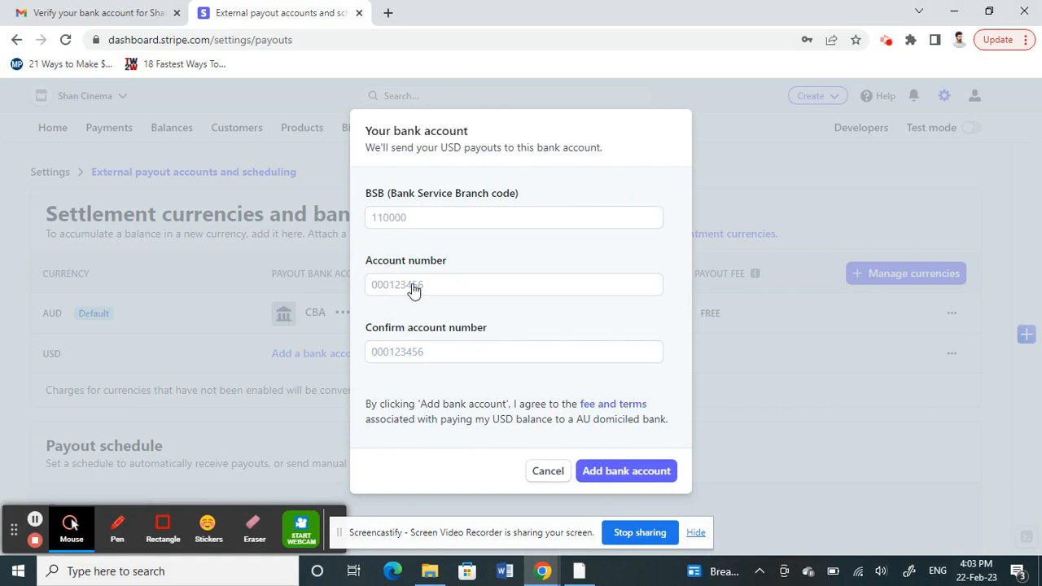
pyautogui.moveTo(552, 211)
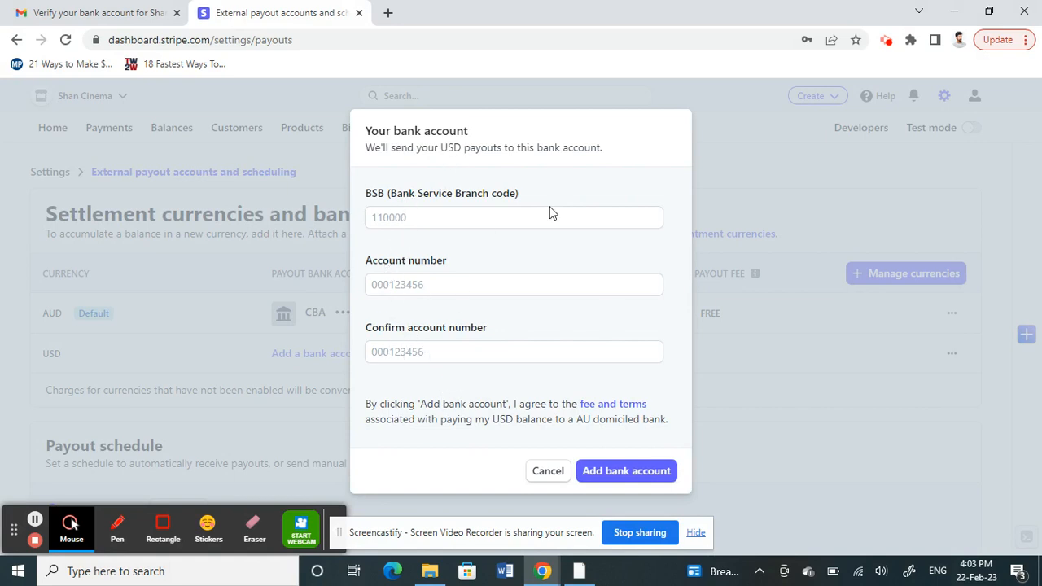
pyautogui.moveTo(625, 470)
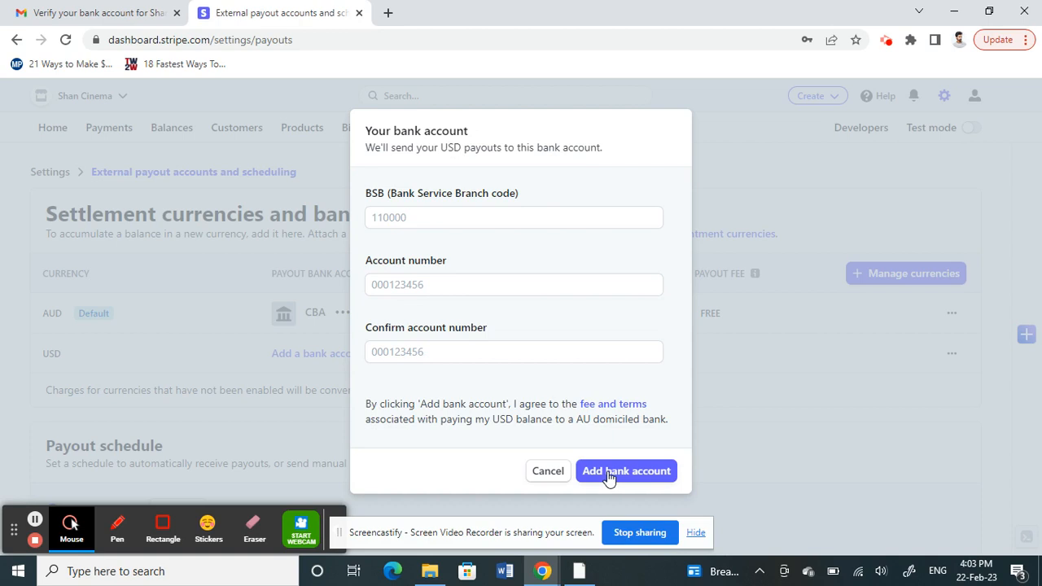
pyautogui.moveTo(572, 283)
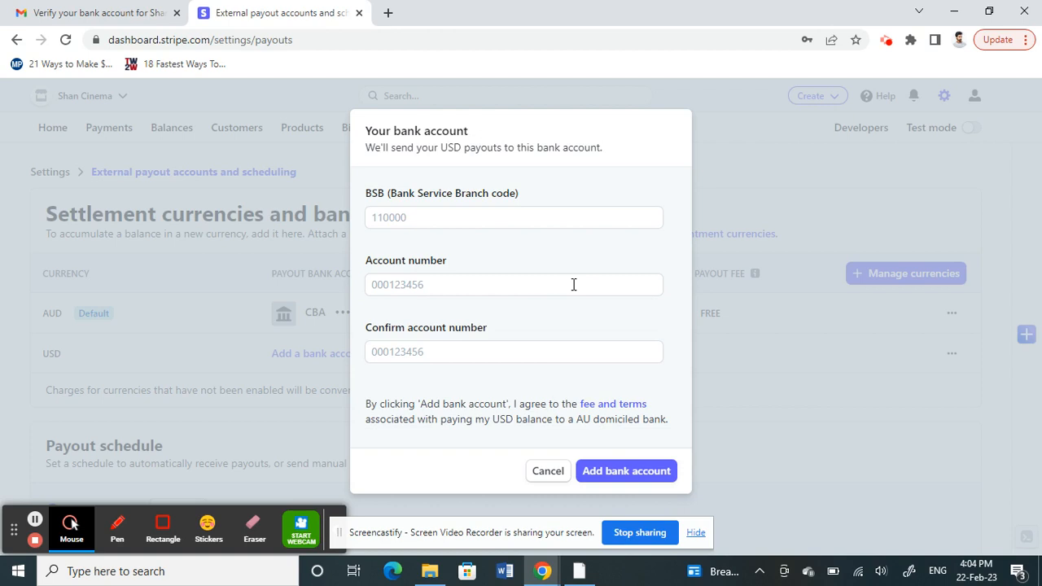
pyautogui.moveTo(573, 212)
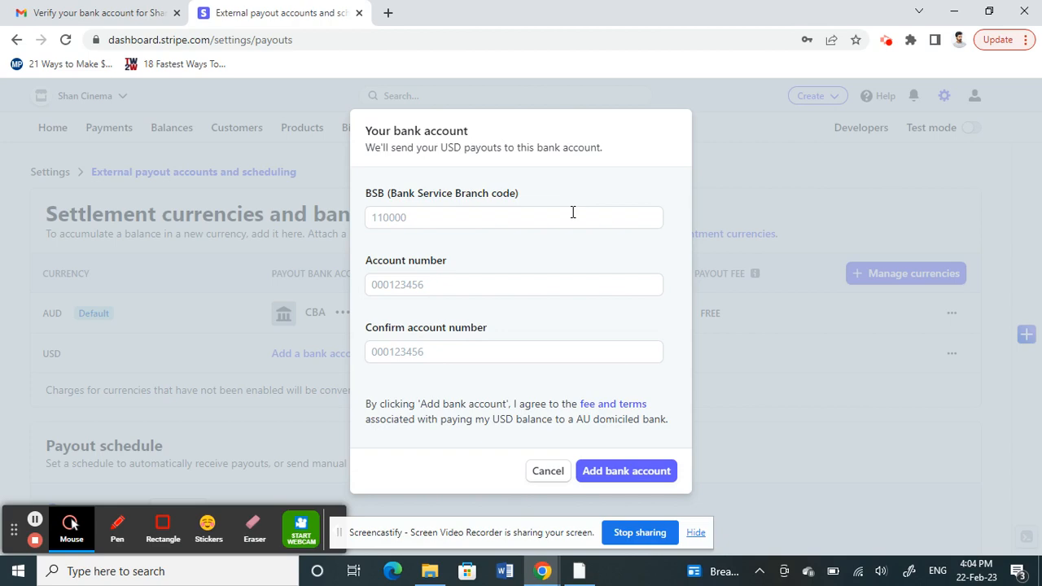
pyautogui.click(625, 470)
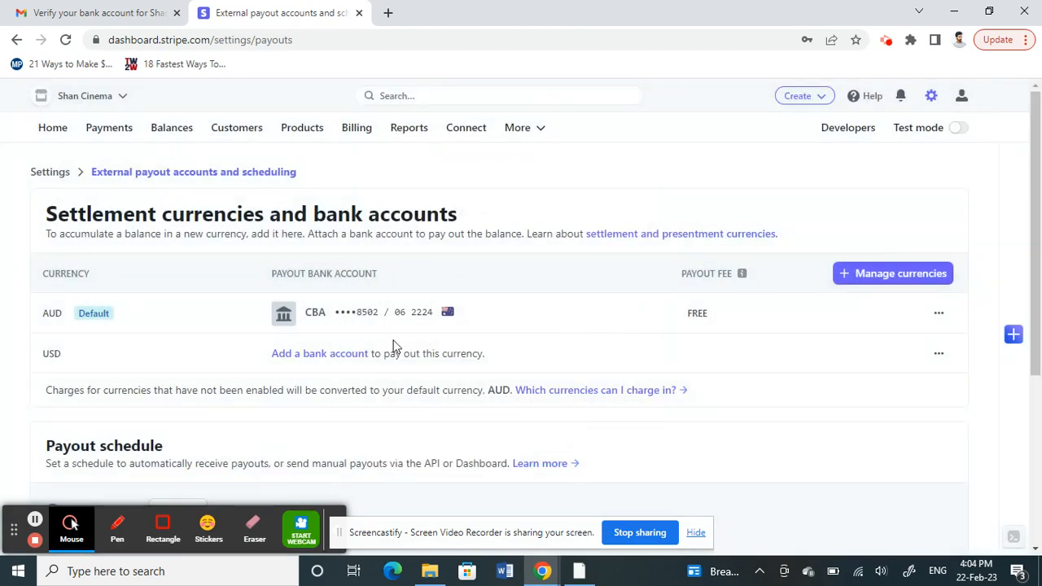
pyautogui.moveTo(172, 335)
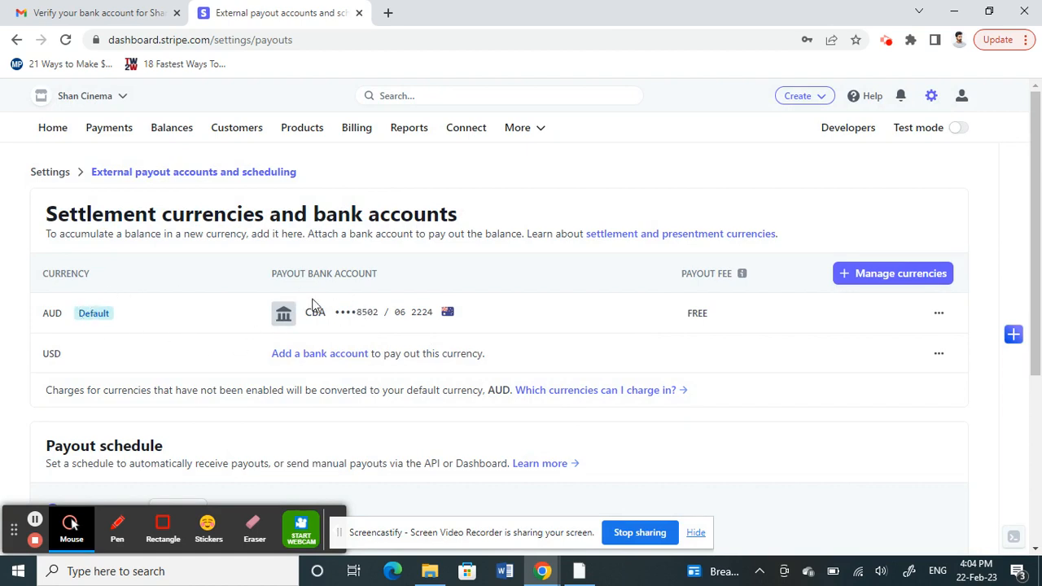
pyautogui.moveTo(415, 335)
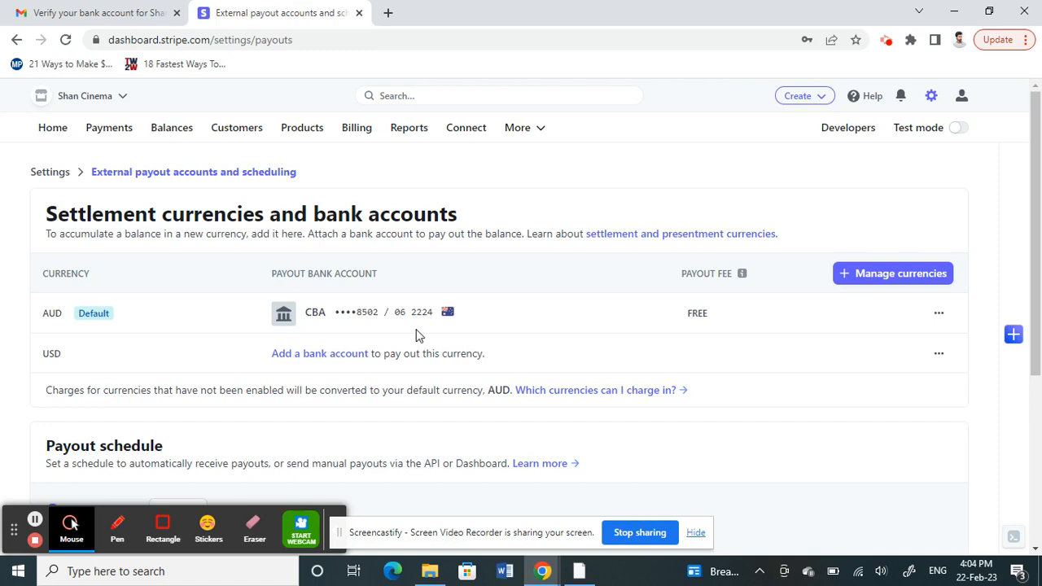
pyautogui.moveTo(131, 151)
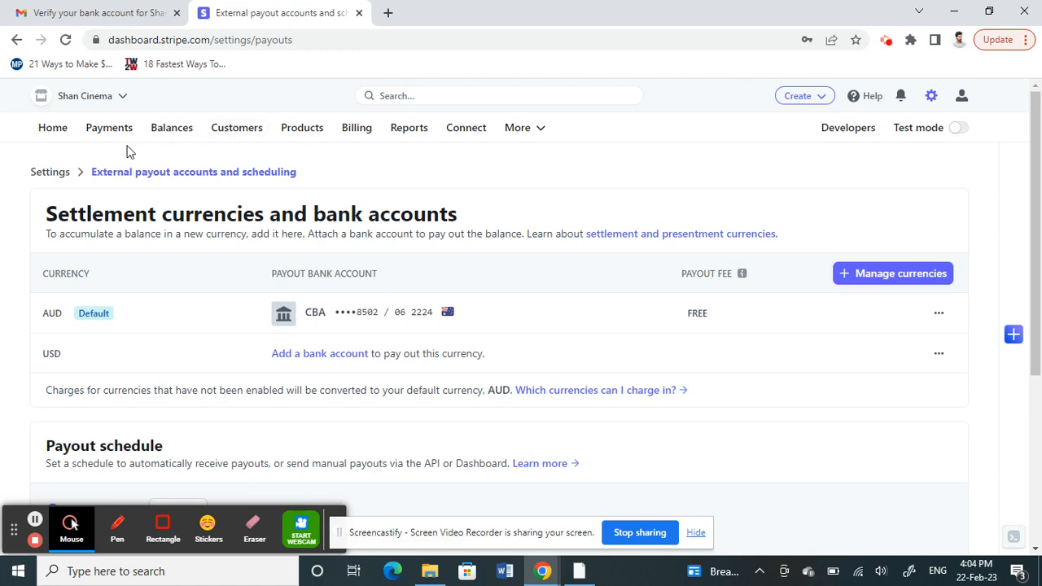
# Step: Return via Payments to the Balances overview showing AUD balance and pending payout at $0.00
pyautogui.click(107, 127)
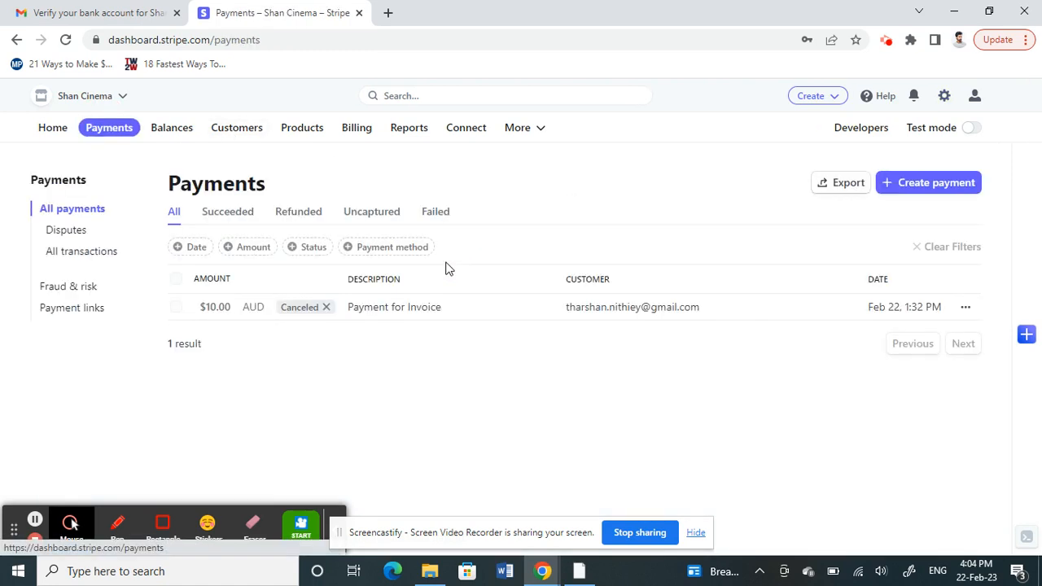
pyautogui.click(172, 127)
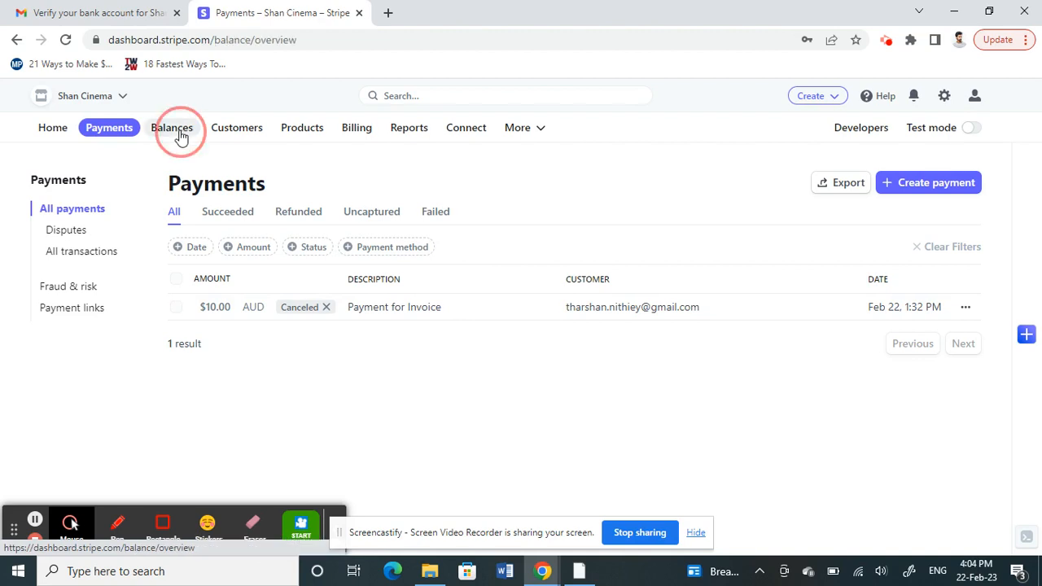
pyautogui.click(173, 127)
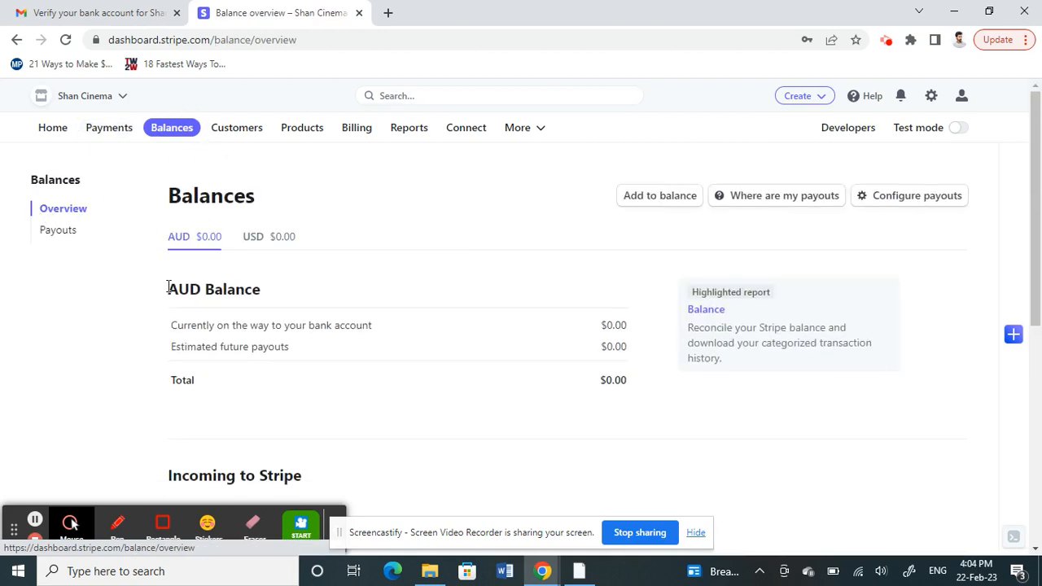
pyautogui.moveTo(533, 342)
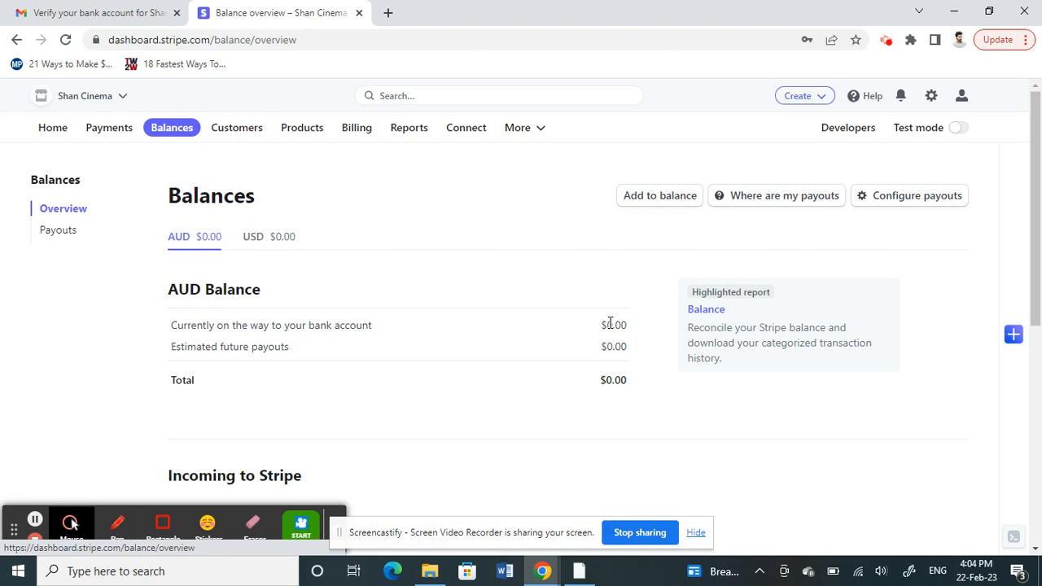
pyautogui.moveTo(614, 337)
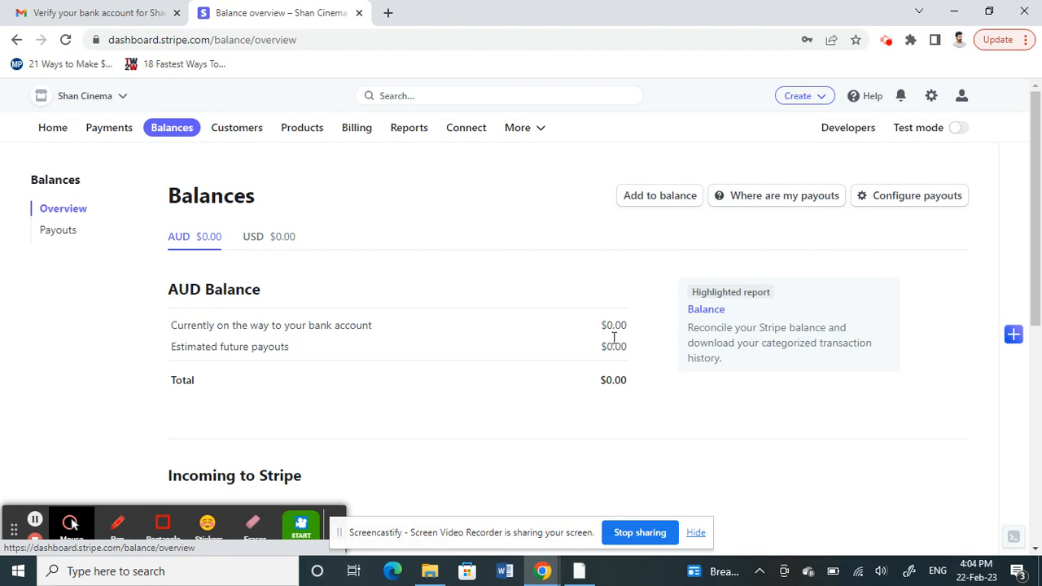
pyautogui.moveTo(67, 391)
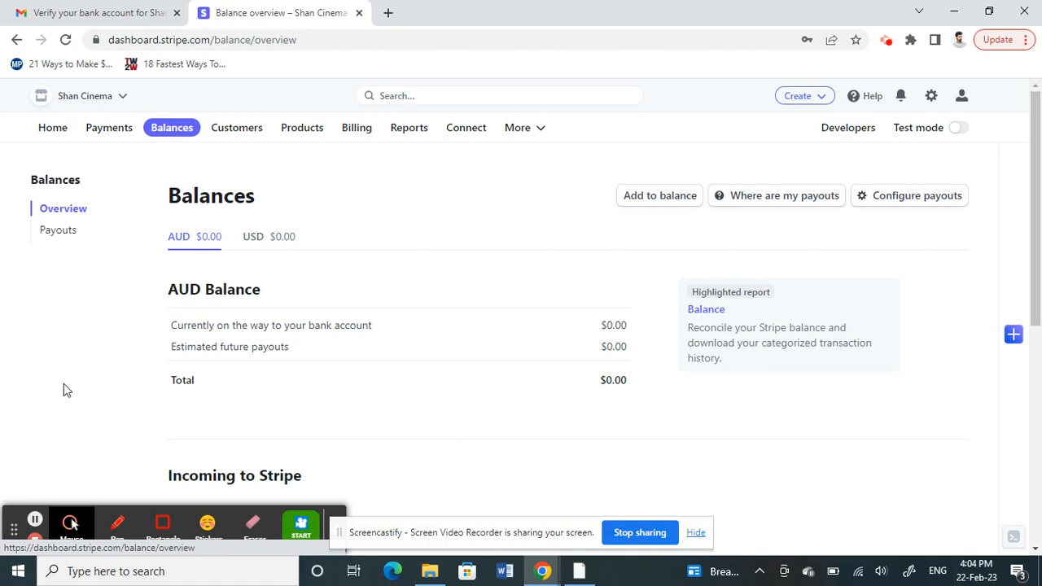